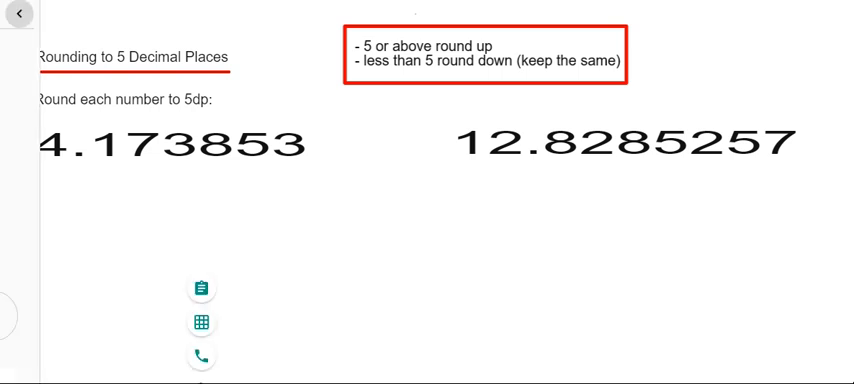
Bring up the pen settings panel showing the colour palette and stroke sizes
click(10, 14)
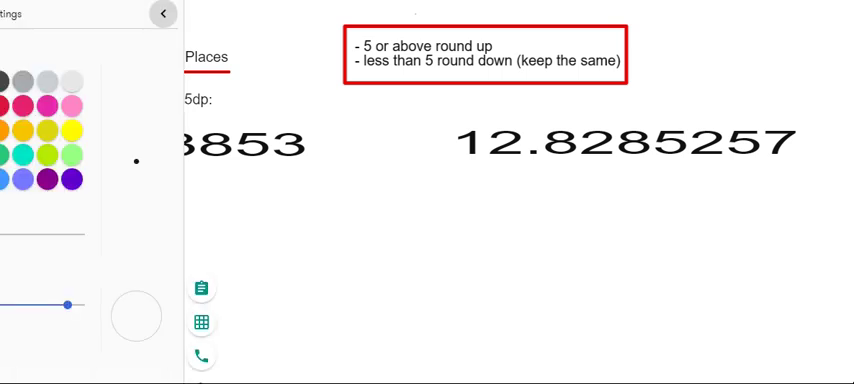